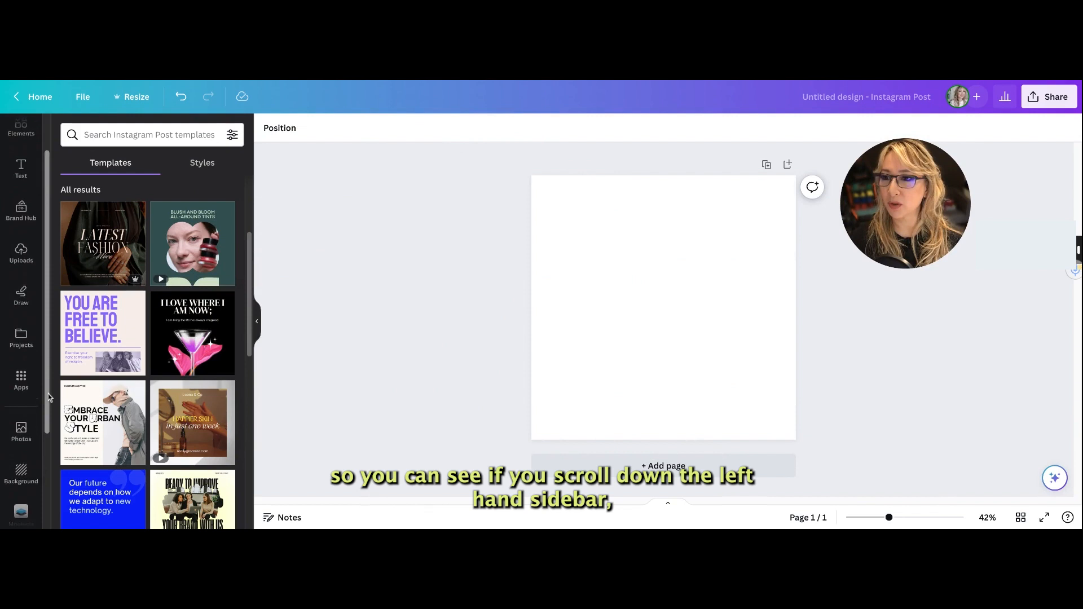
# Step: Generate Text to Image results for 'children learning in the classroom' and fill the post with one
pyautogui.scroll(-3)
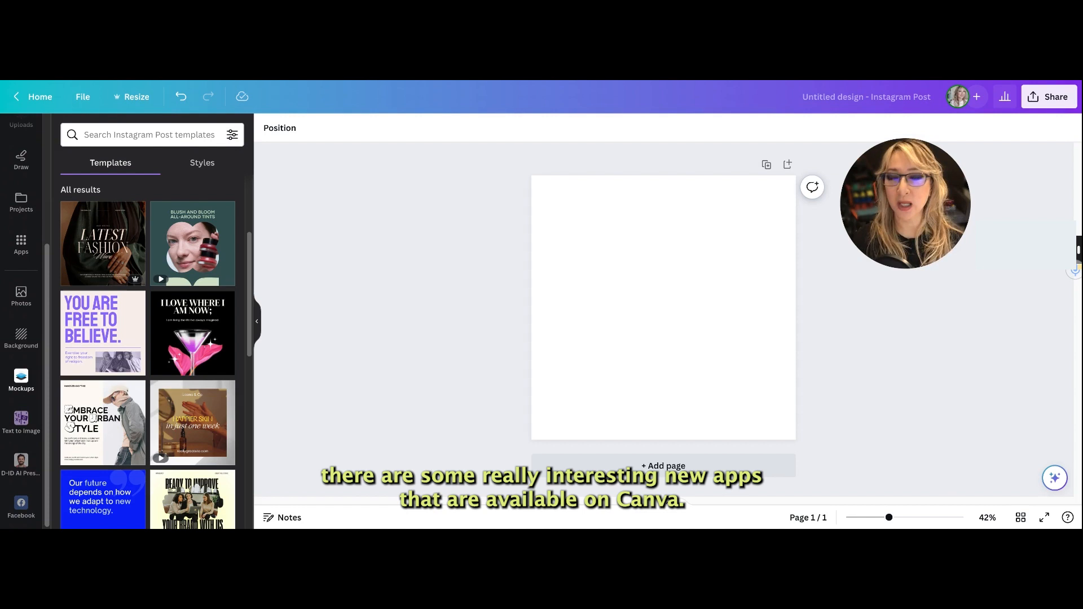
pyautogui.moveTo(21, 341)
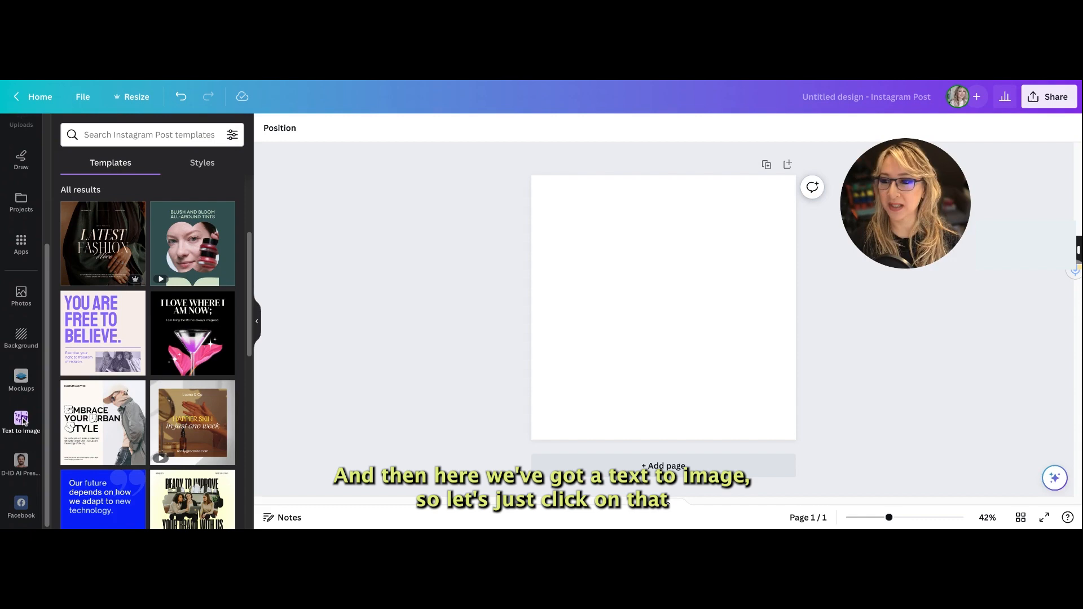
pyautogui.click(21, 422)
pyautogui.write('children ')
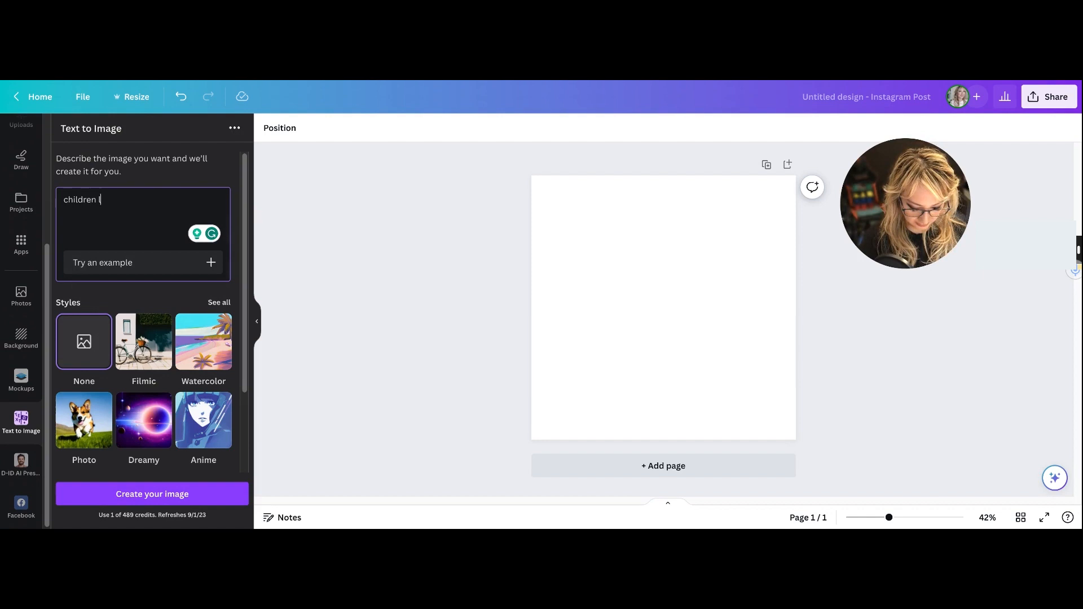
pyautogui.write('learning in the classroom')
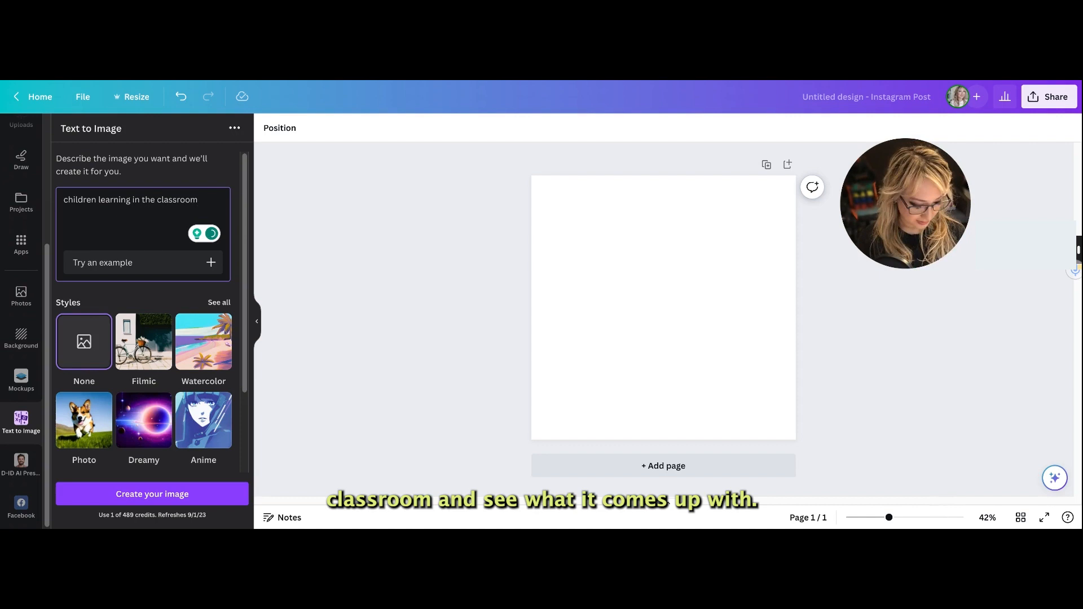
pyautogui.click(152, 494)
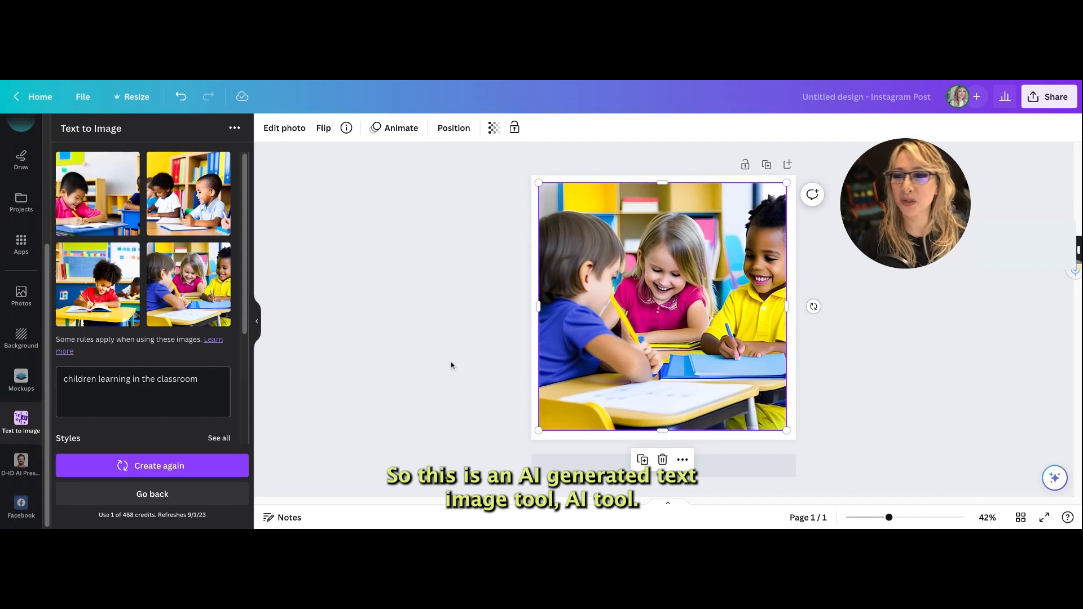
# Step: Generate a fresh set of classroom images and place one on a new page 2
pyautogui.click(151, 465)
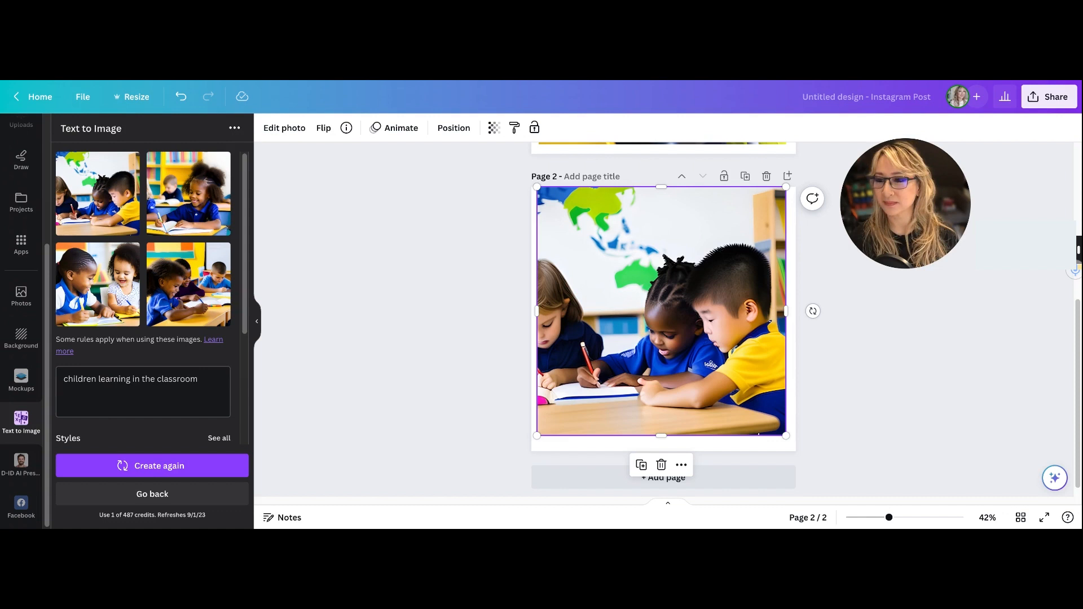
# Step: Replace the prompt with 'infographic on modes of transport to school' and generate images
pyautogui.tripleClick(130, 379)
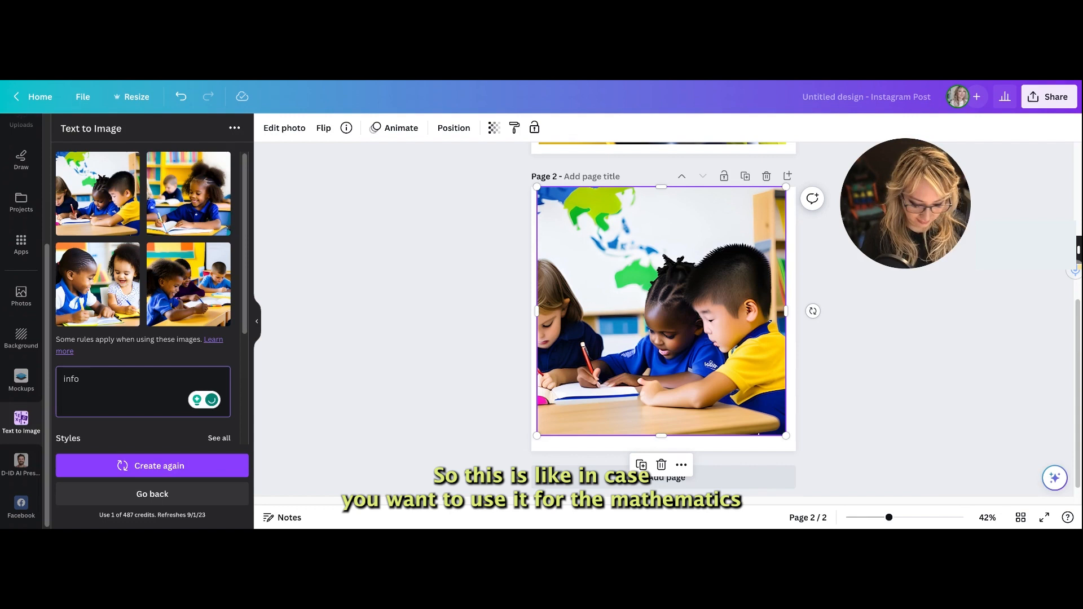
pyautogui.write('infographic on modes')
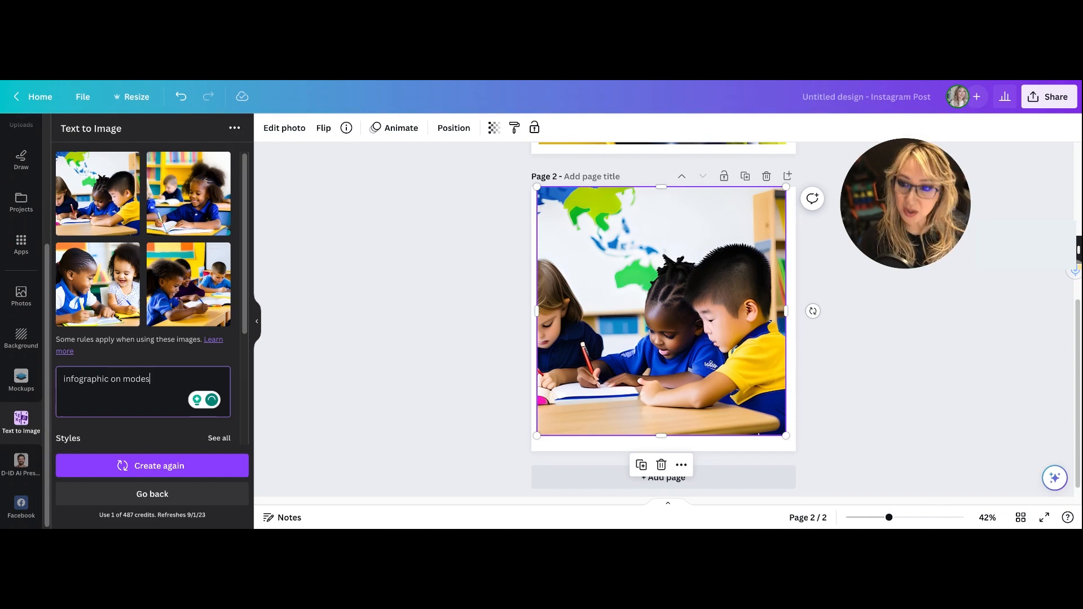
pyautogui.write('of transport to school')
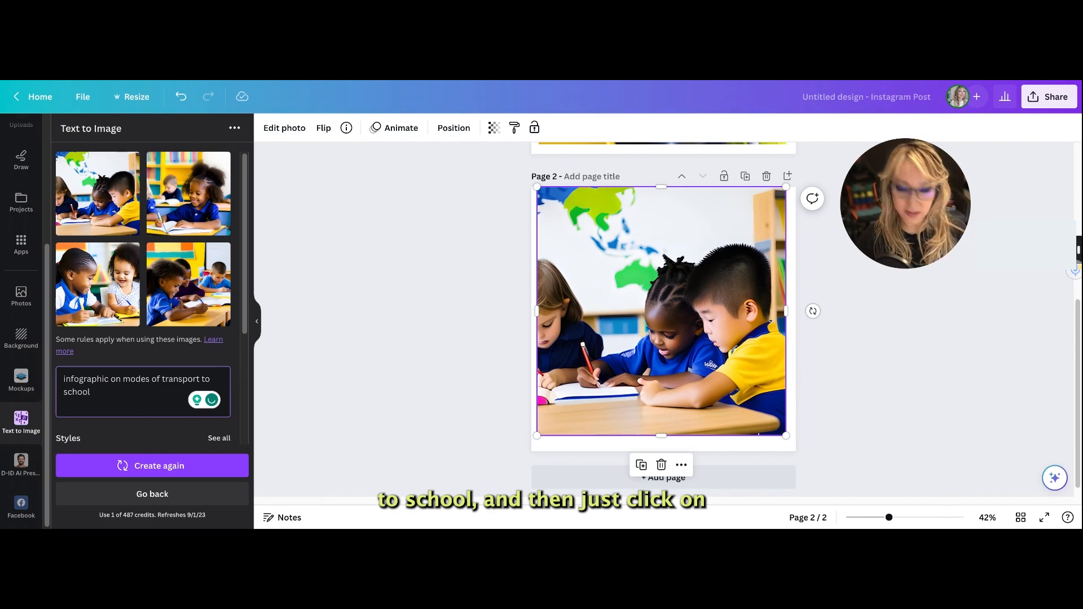
pyautogui.click(152, 466)
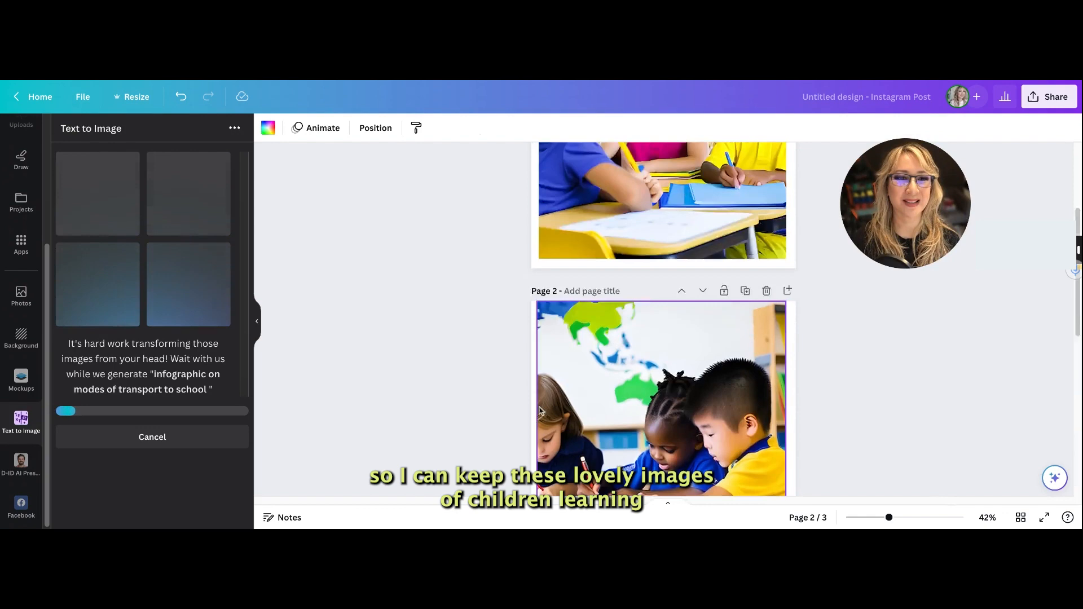
# Step: Fill page three with a transport infographic and begin typing 'scenery of a m' as the next prompt
pyautogui.scroll(-3)
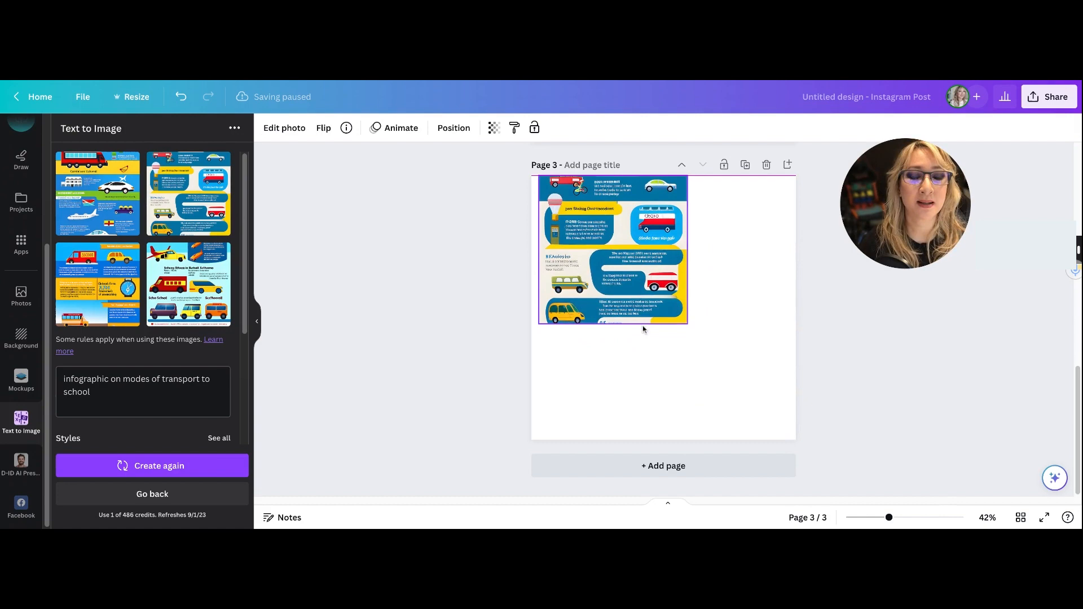
pyautogui.click(613, 250)
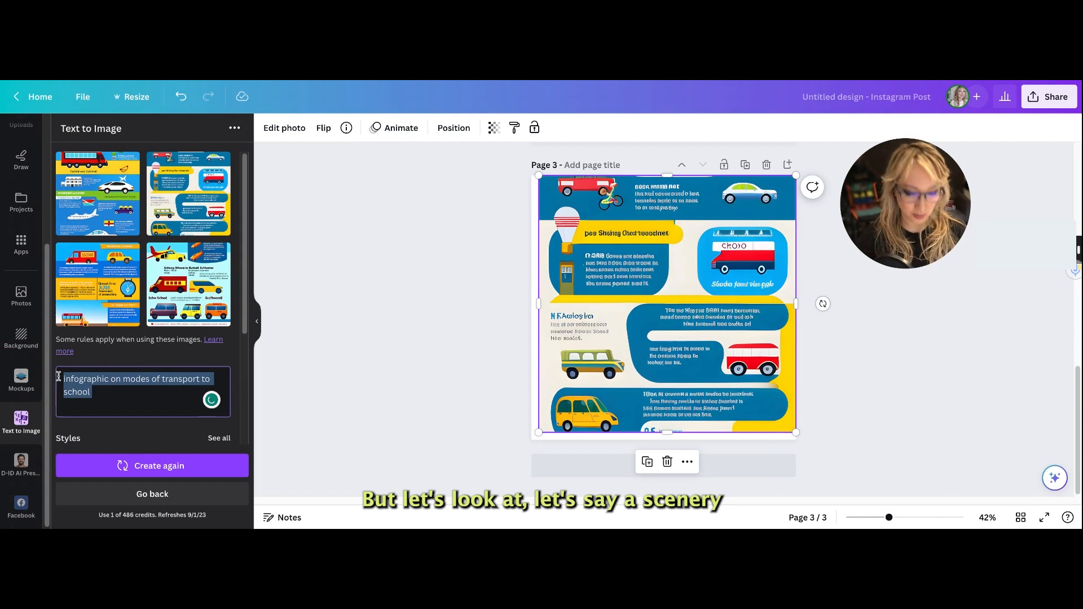
pyautogui.write('scenery of a m')
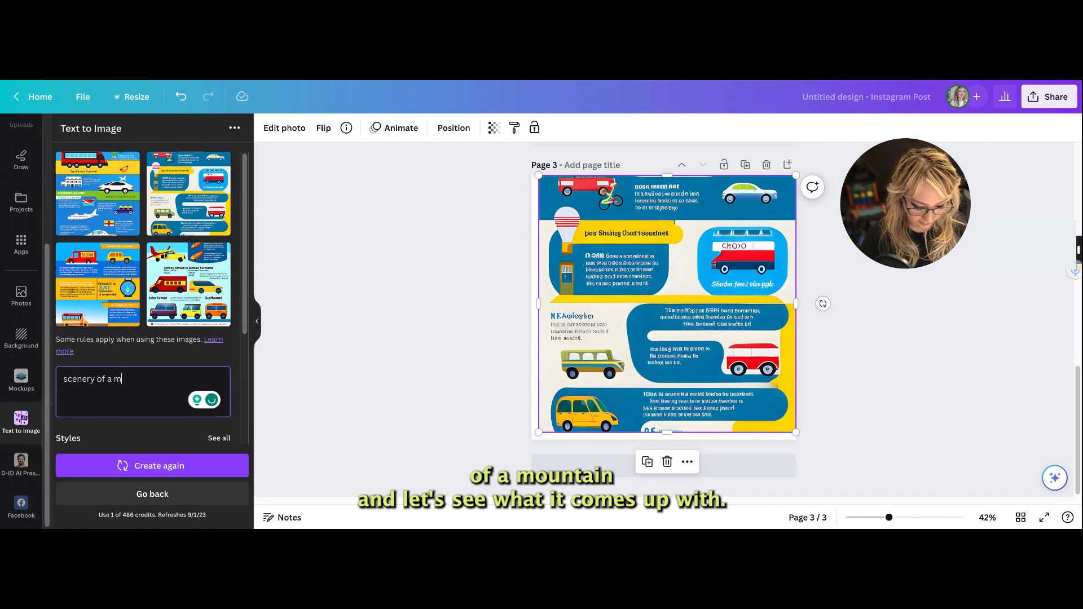